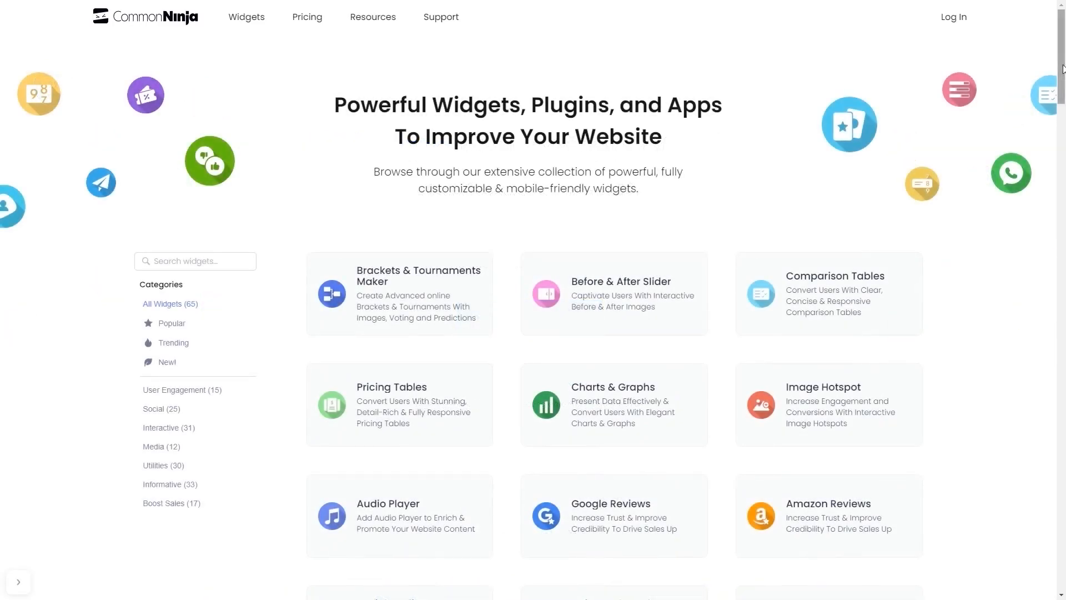
Scroll down the widget catalogue to the Highlighted Headlines widget.
scroll(down, 3)
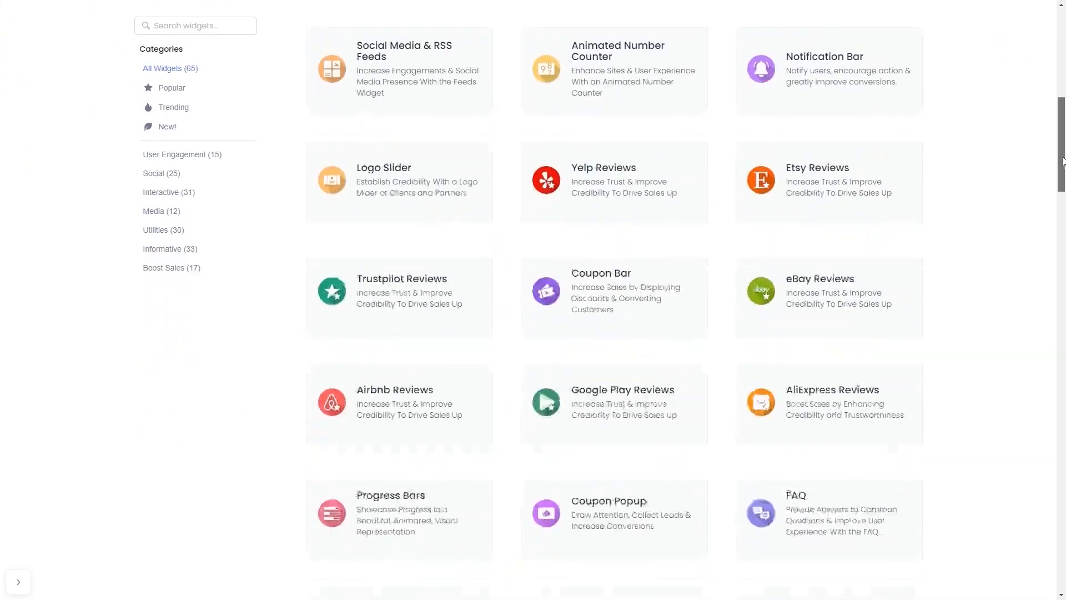
scroll(down, 3)
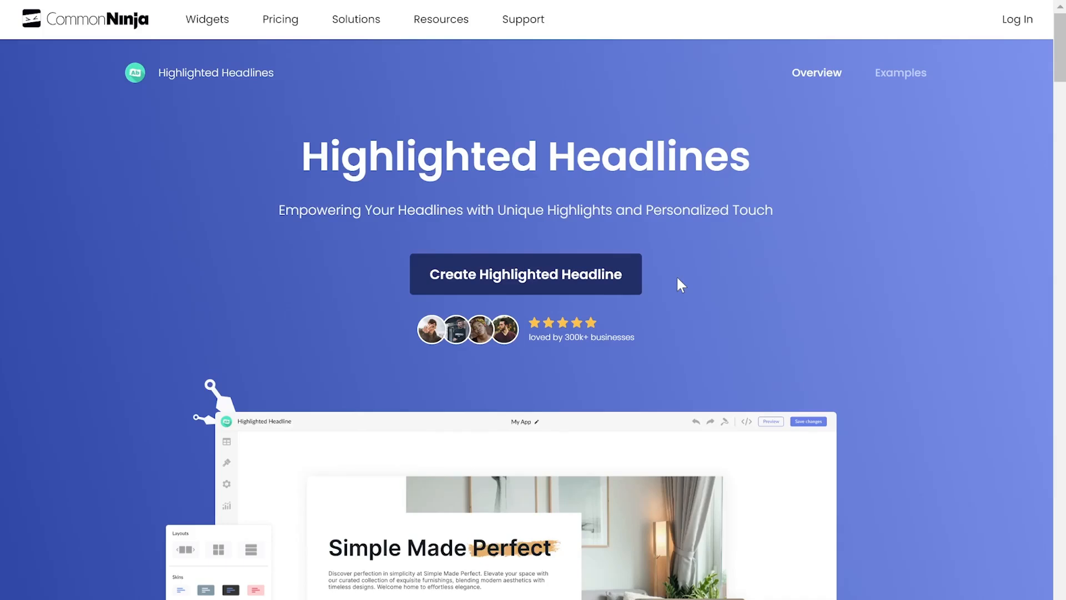
mouse_move(563, 294)
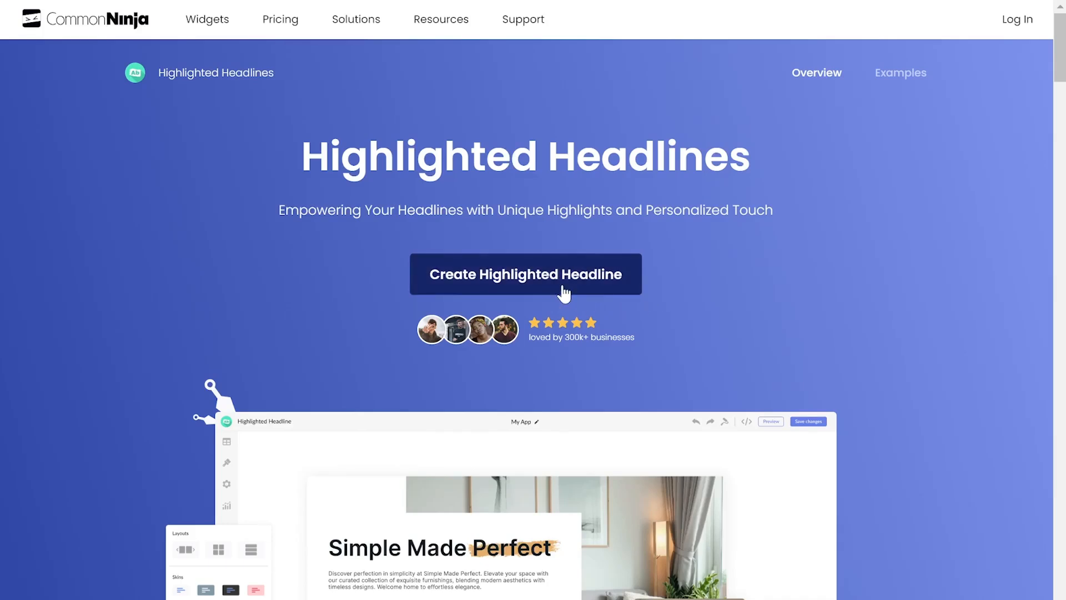
Create a new highlighted headline with 'Best Idea' as the Central Idea fragment.
click(525, 274)
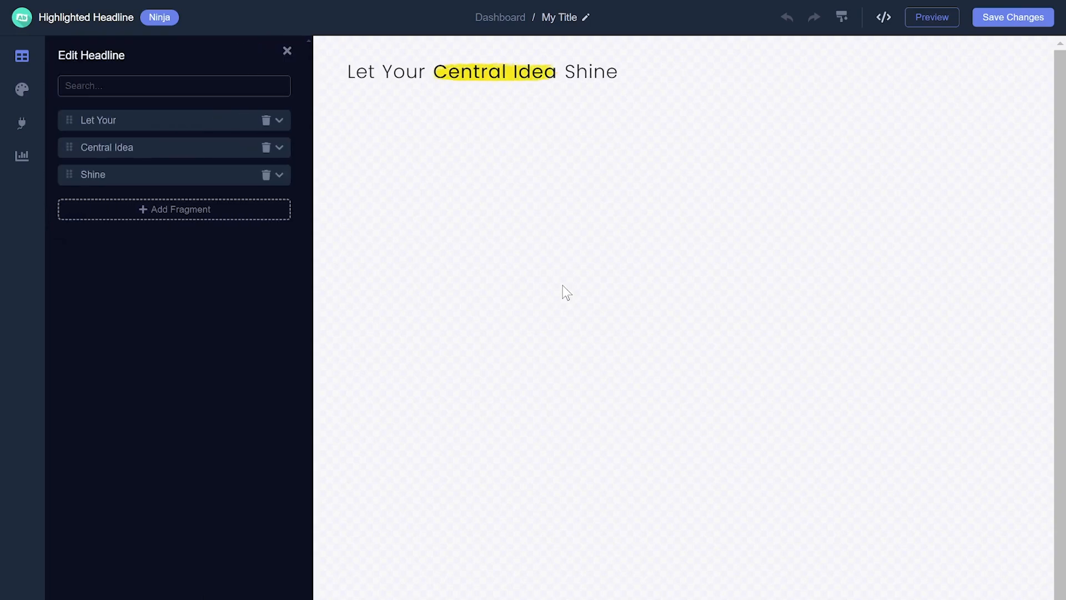
mouse_move(272, 197)
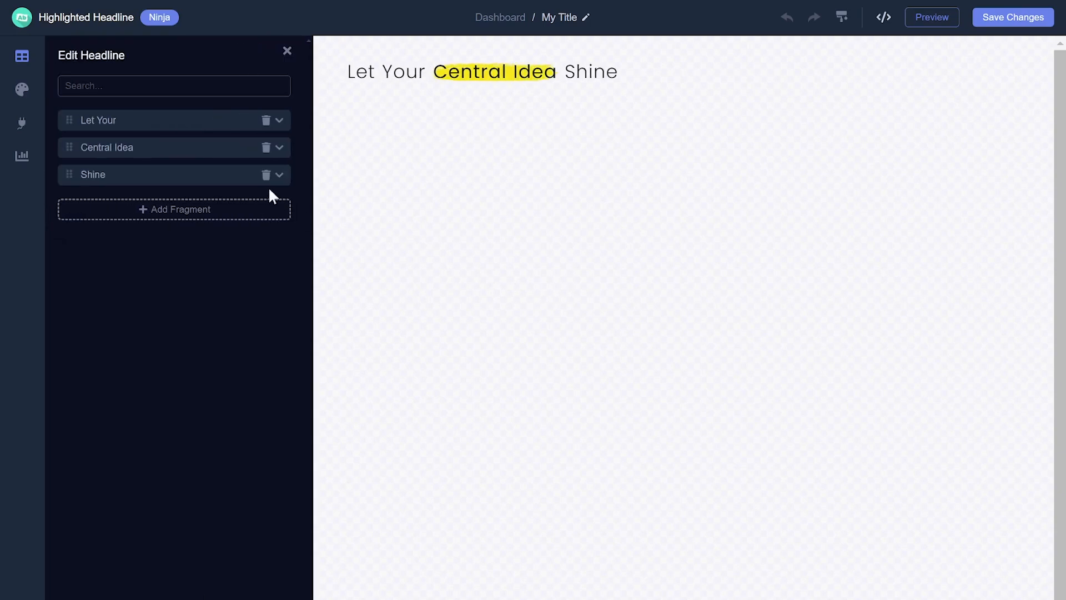
click(277, 147)
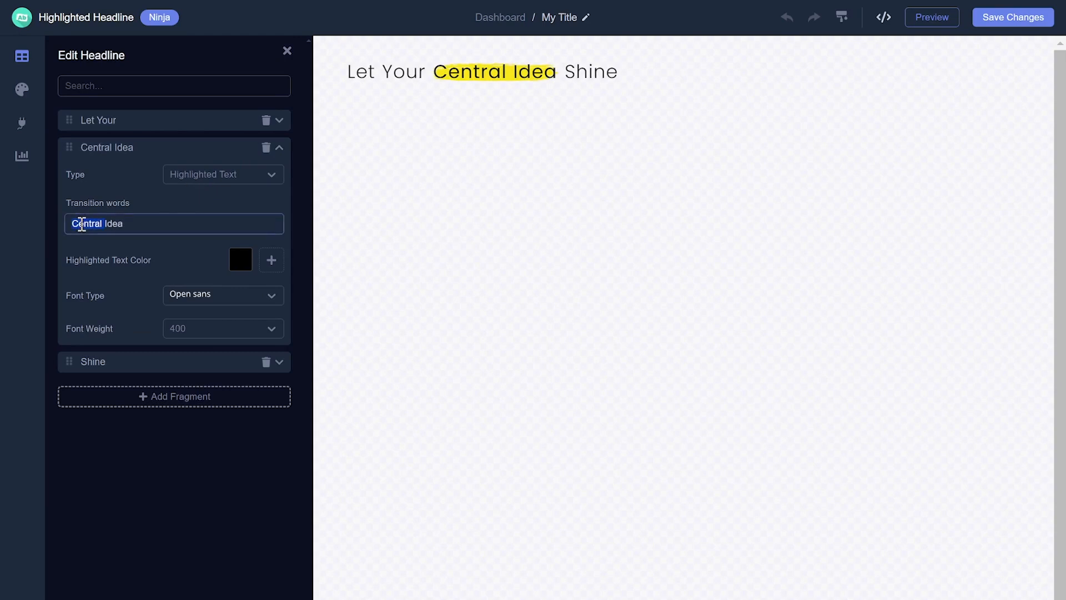
text(Best Idea)
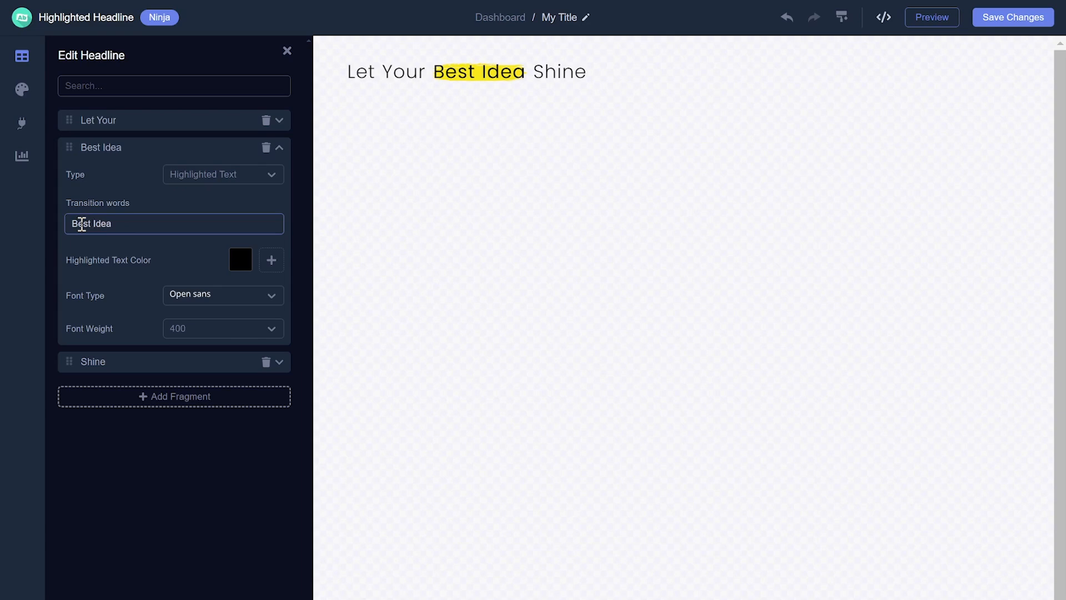
Make the highlighted words red in the Caveat font.
click(240, 260)
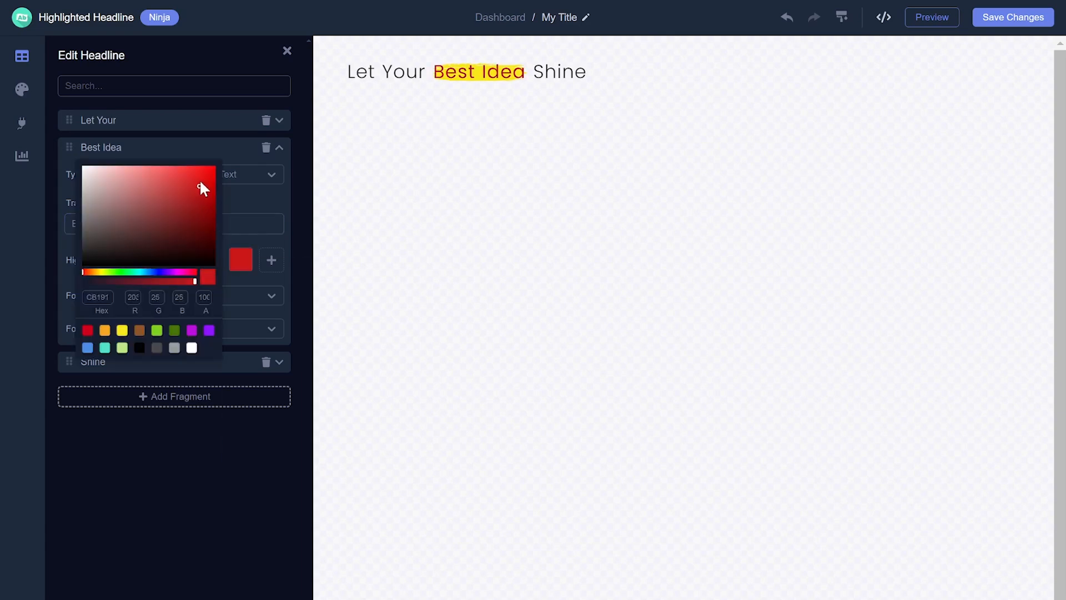
click(330, 231)
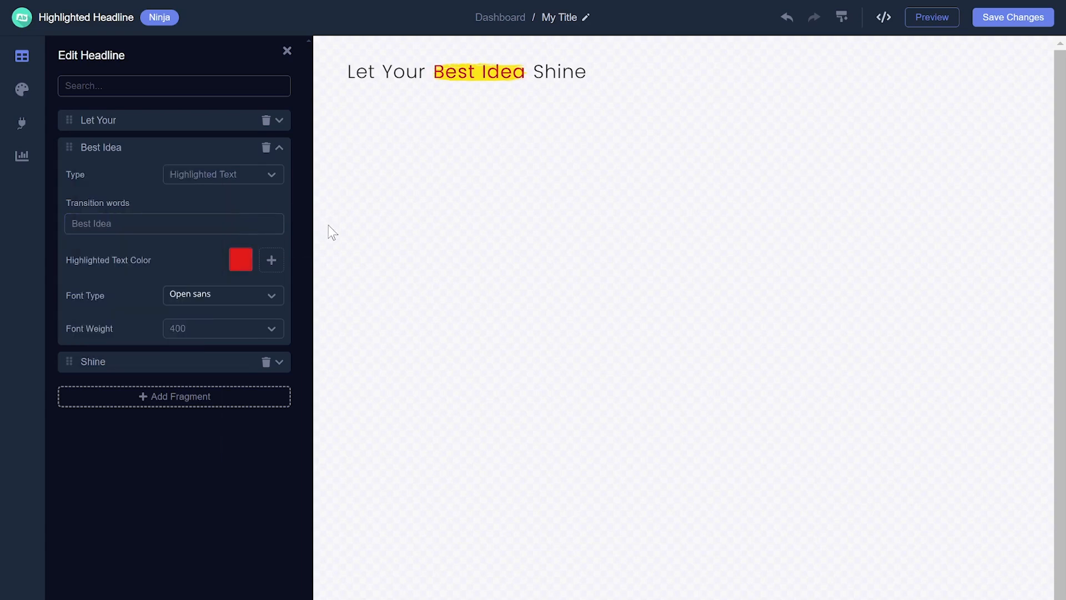
click(223, 294)
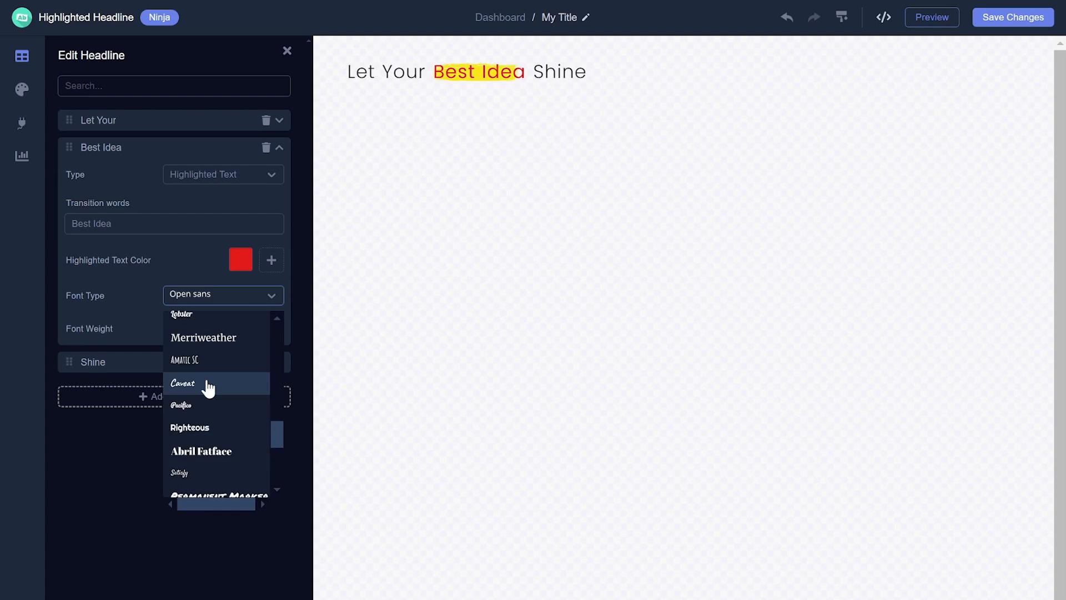
click(183, 383)
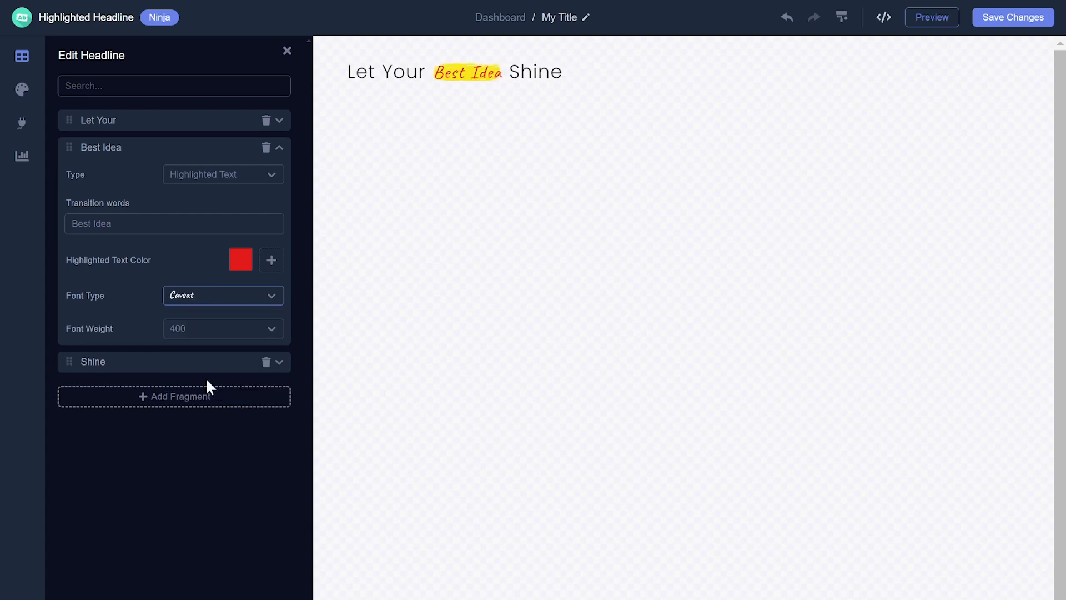
mouse_move(60, 148)
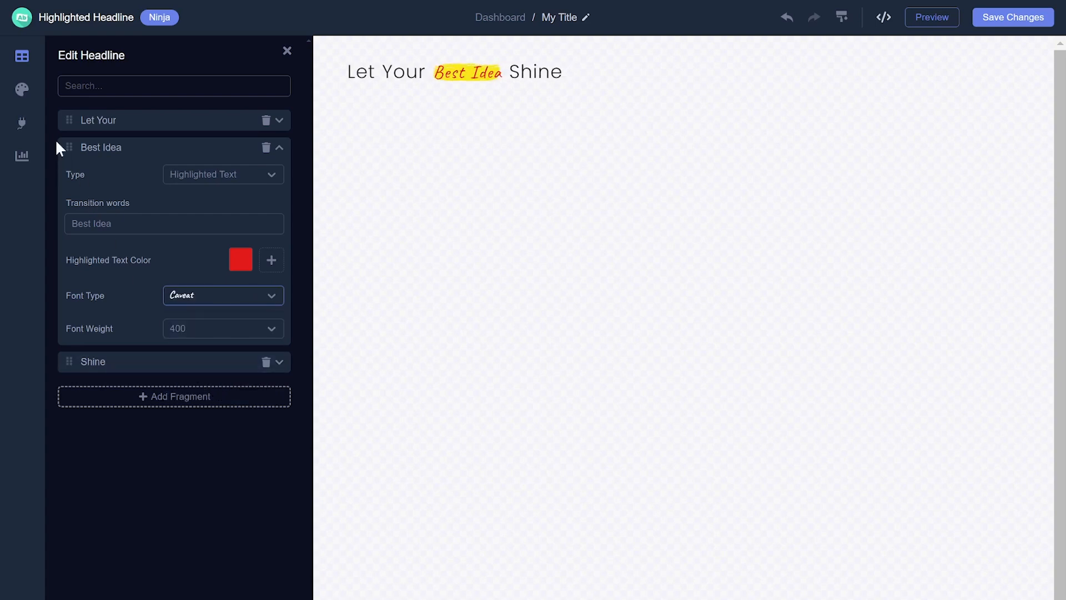
click(21, 89)
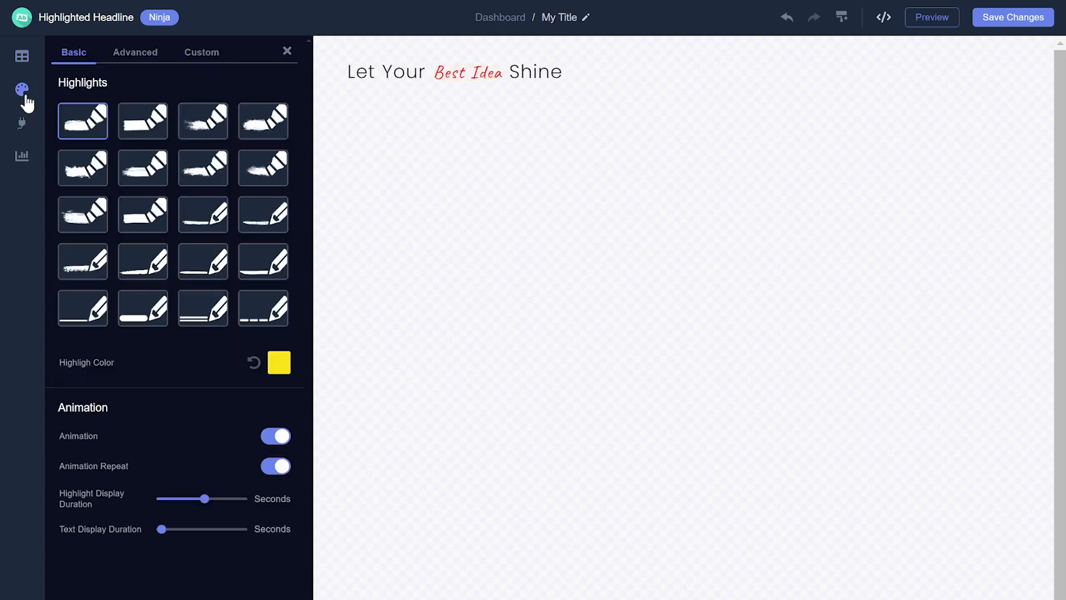
Switch 'Best Idea' from a scribbled underline to a solid yellow marker highlight.
click(82, 121)
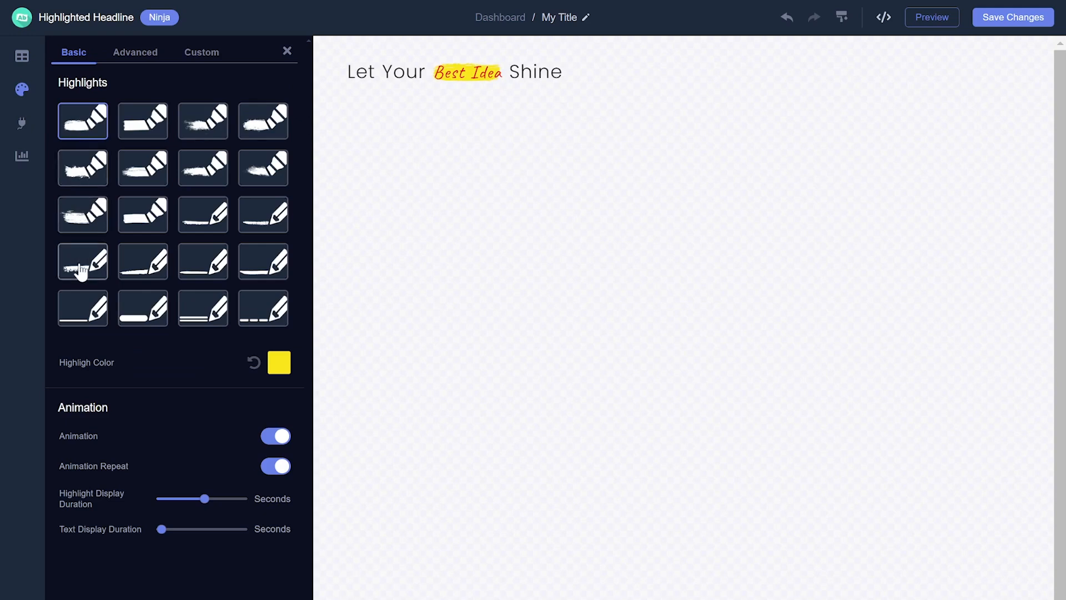
click(82, 261)
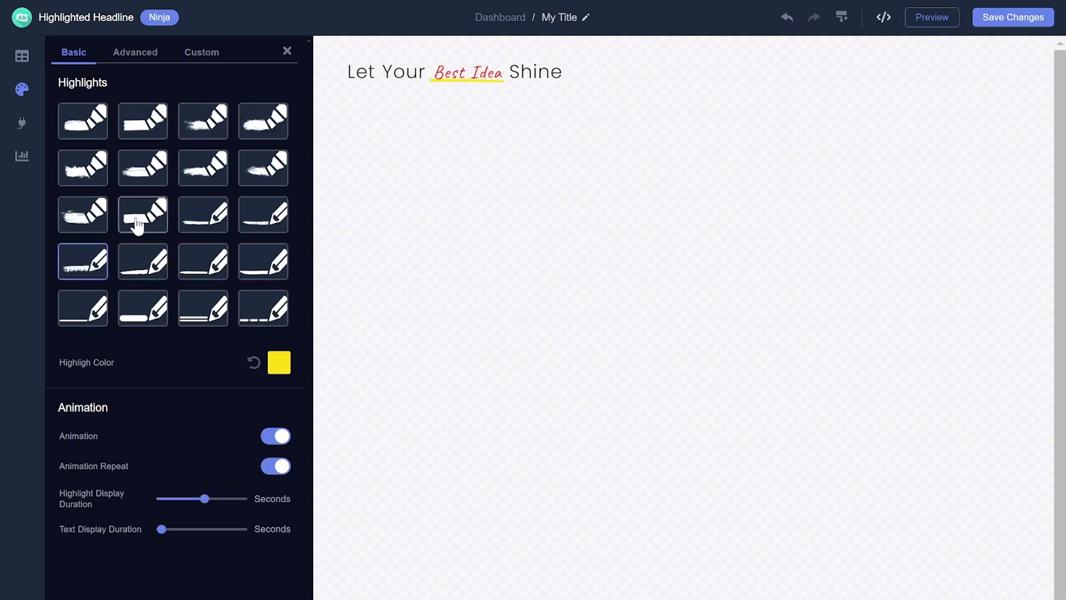
click(143, 214)
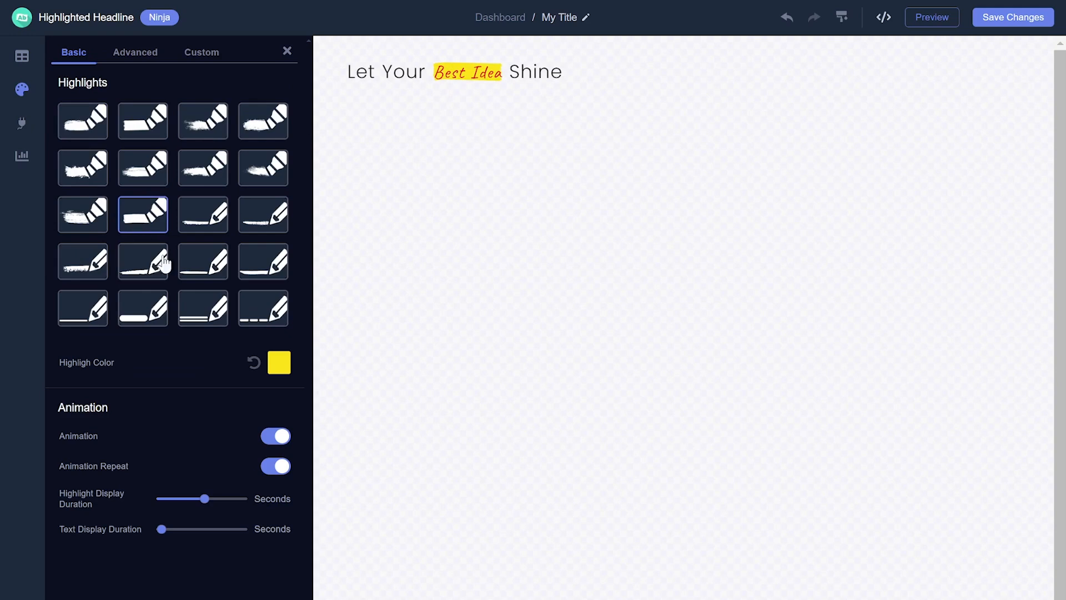
click(278, 362)
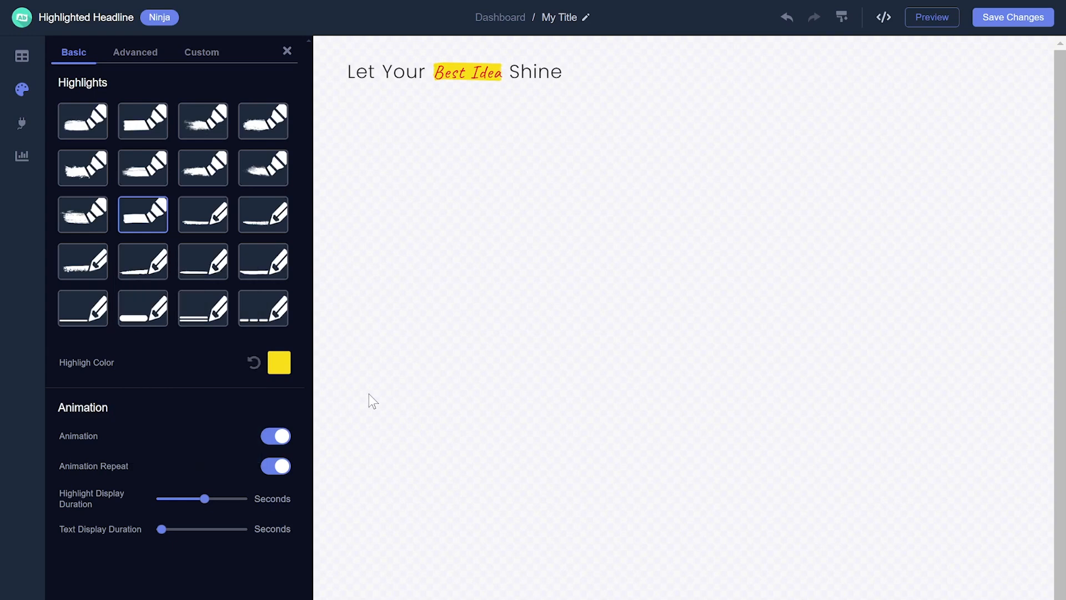
mouse_move(366, 403)
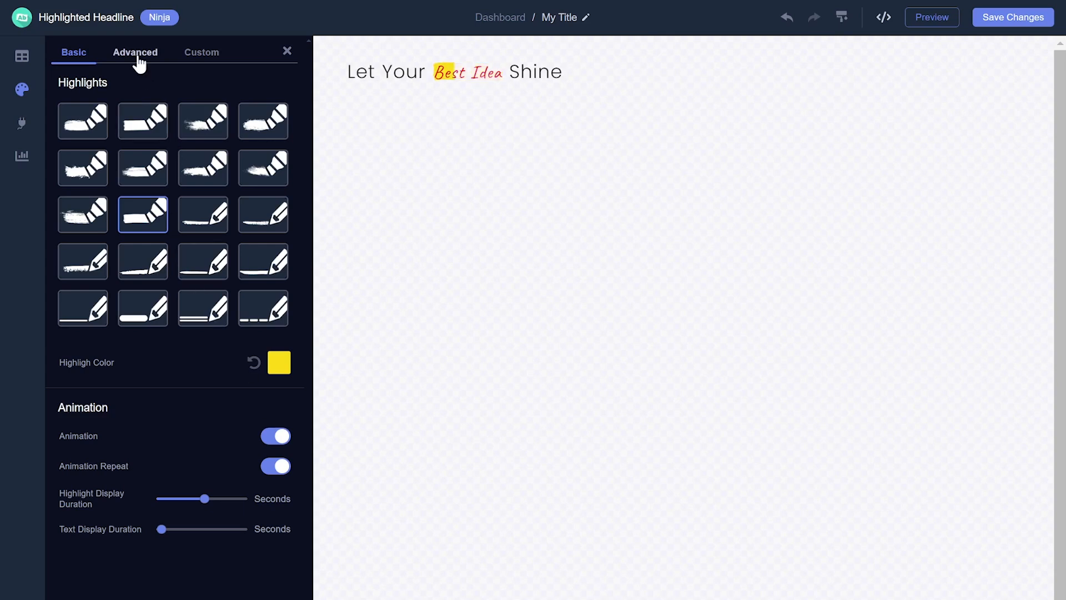
click(135, 52)
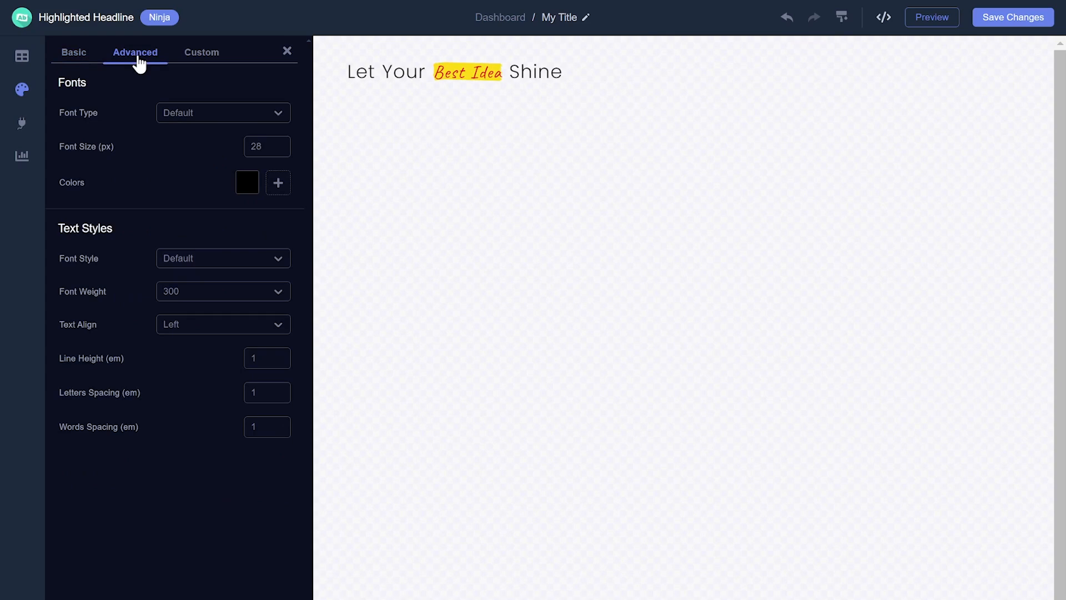
Set the headline text colour to magenta and save the widget changes.
click(247, 183)
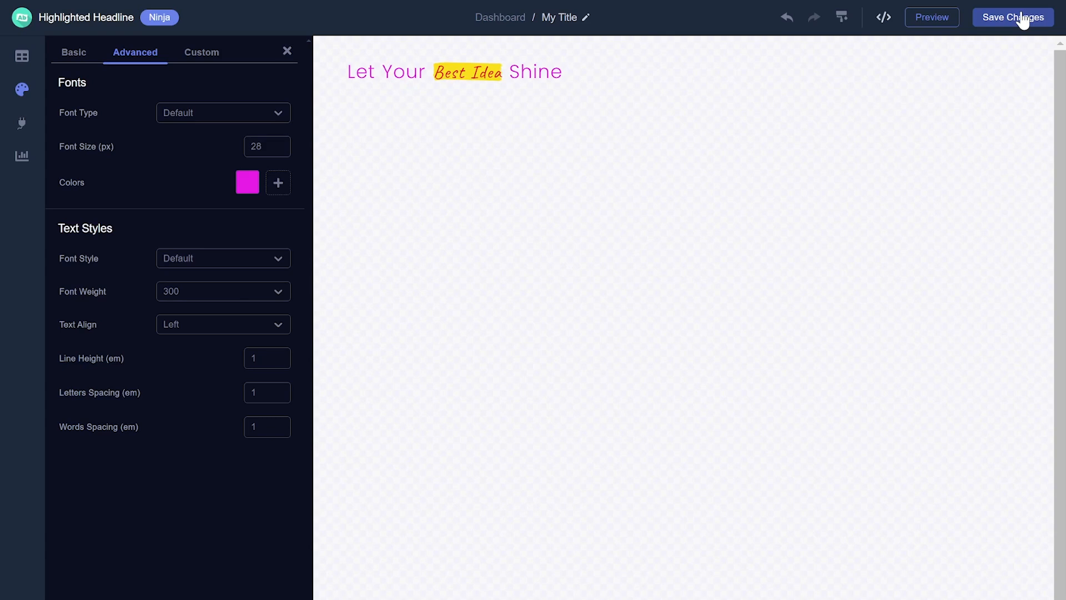
click(1012, 17)
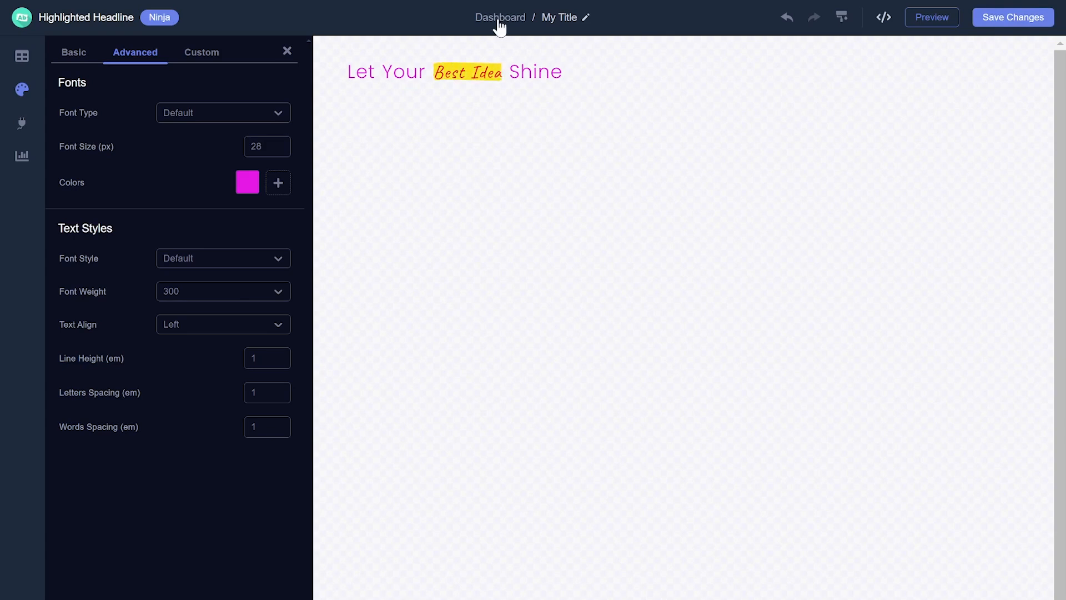
Go back via the Dashboard breadcrumb to the My Website widget list.
click(500, 17)
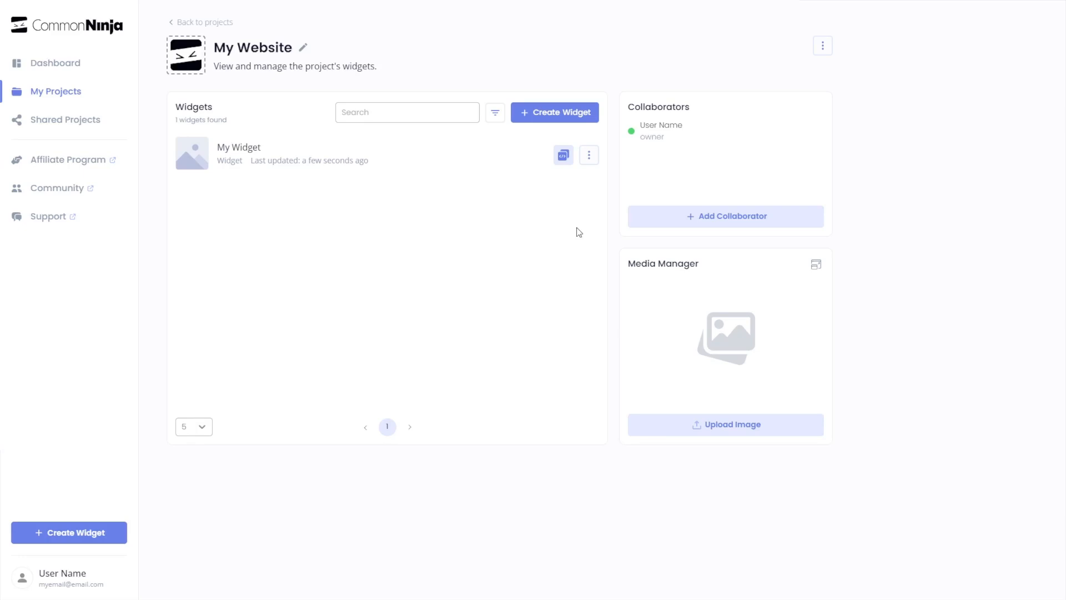
mouse_move(500, 161)
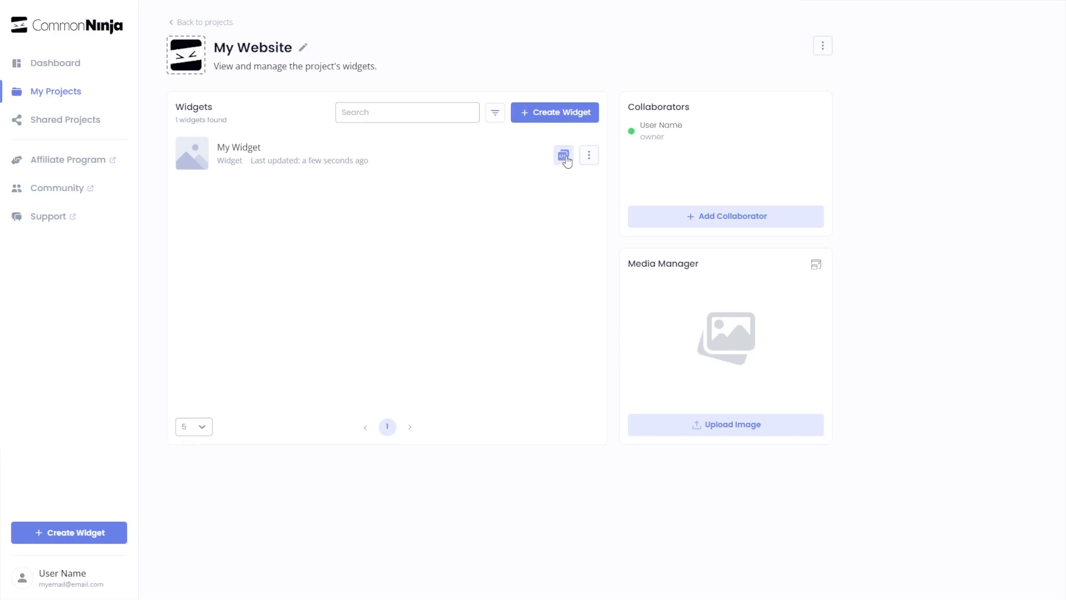
Copy My Widget's installation script from the embed-code window, then close it.
click(564, 155)
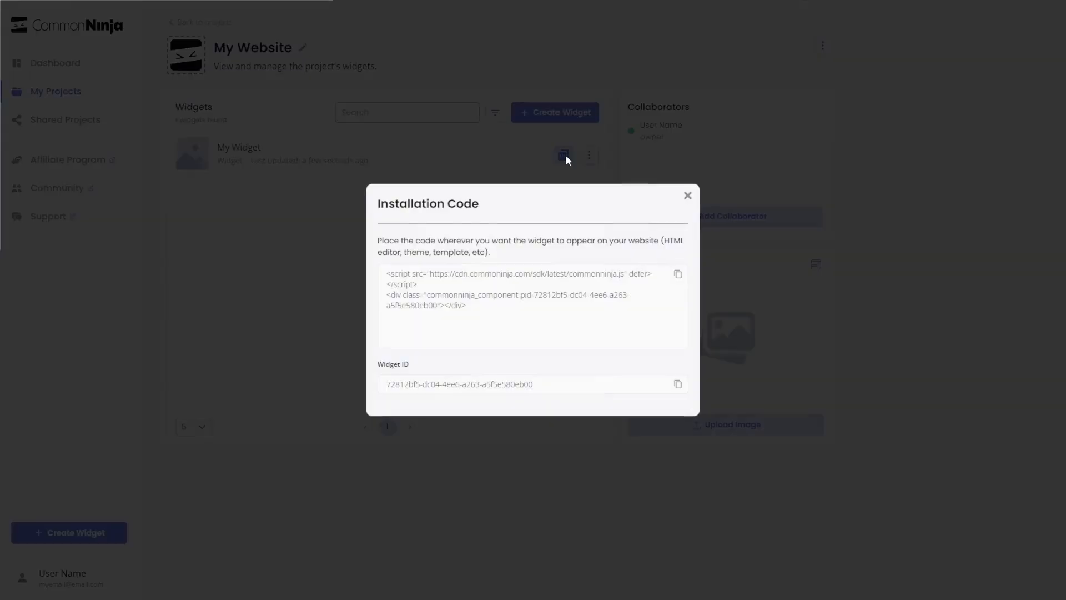
mouse_move(587, 209)
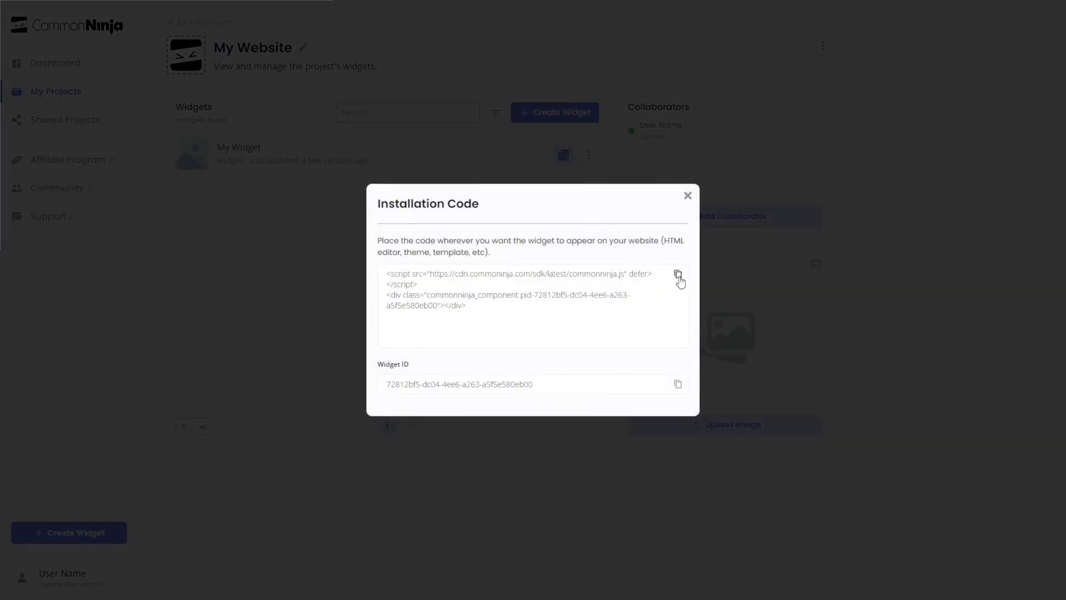
click(678, 276)
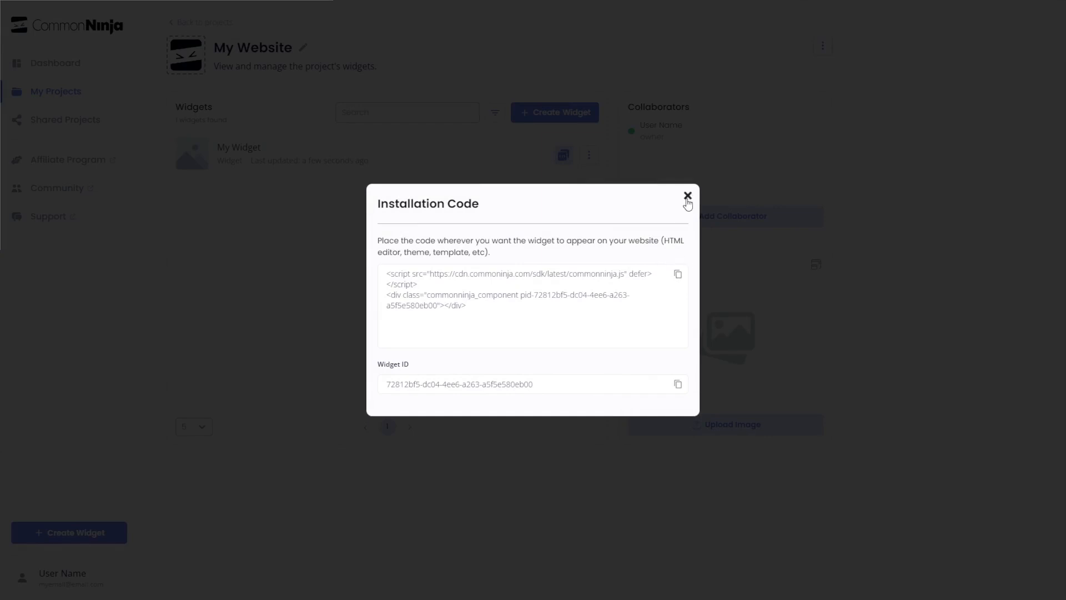
click(688, 196)
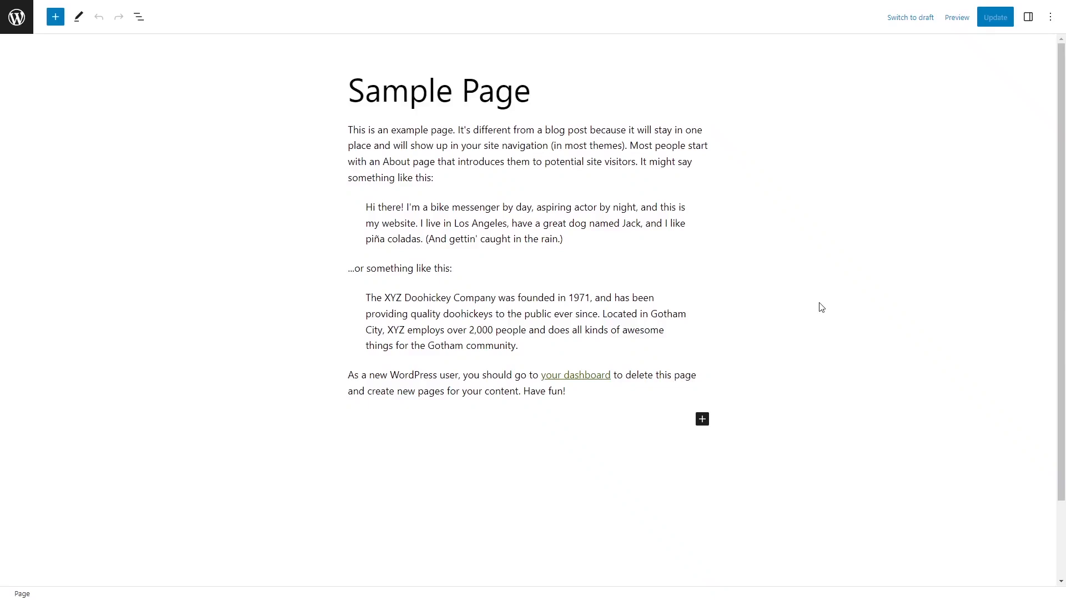
mouse_move(695, 296)
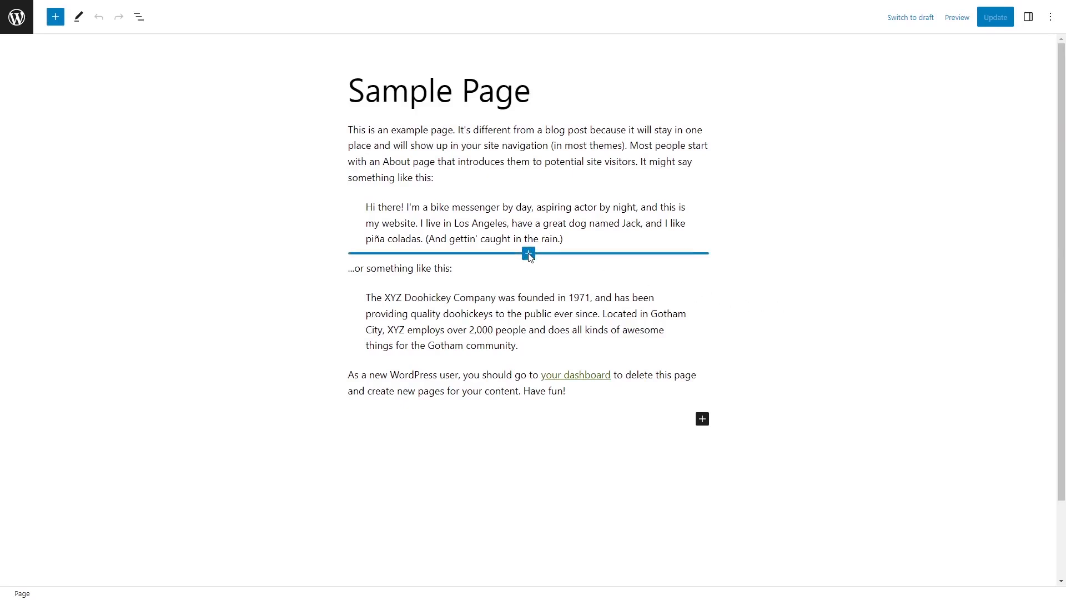
Insert a Custom HTML block after the bike messenger quote, found by searching 'html'.
click(528, 255)
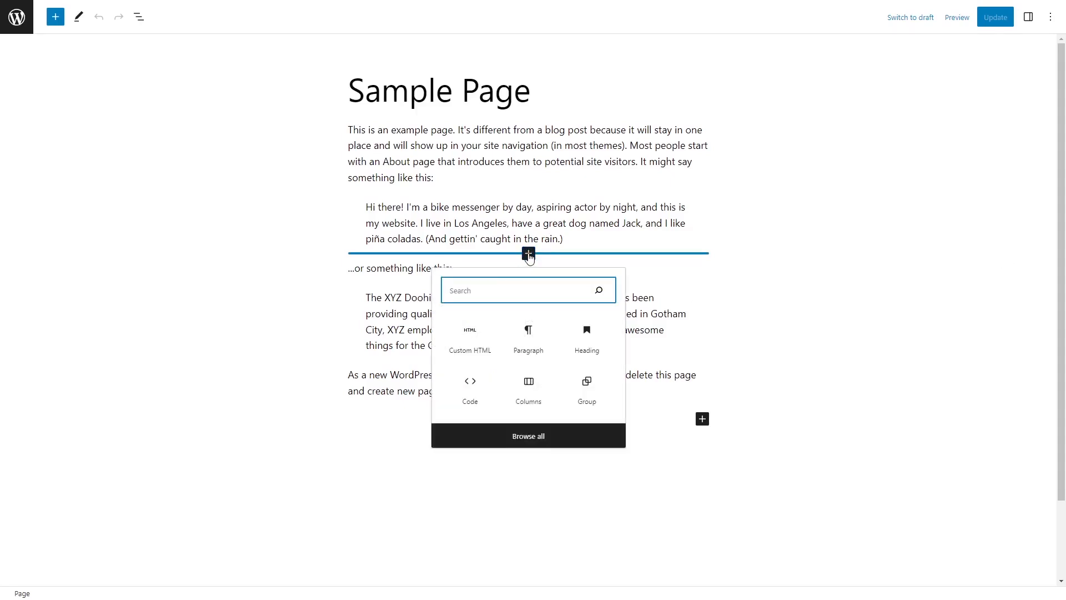
text(html)
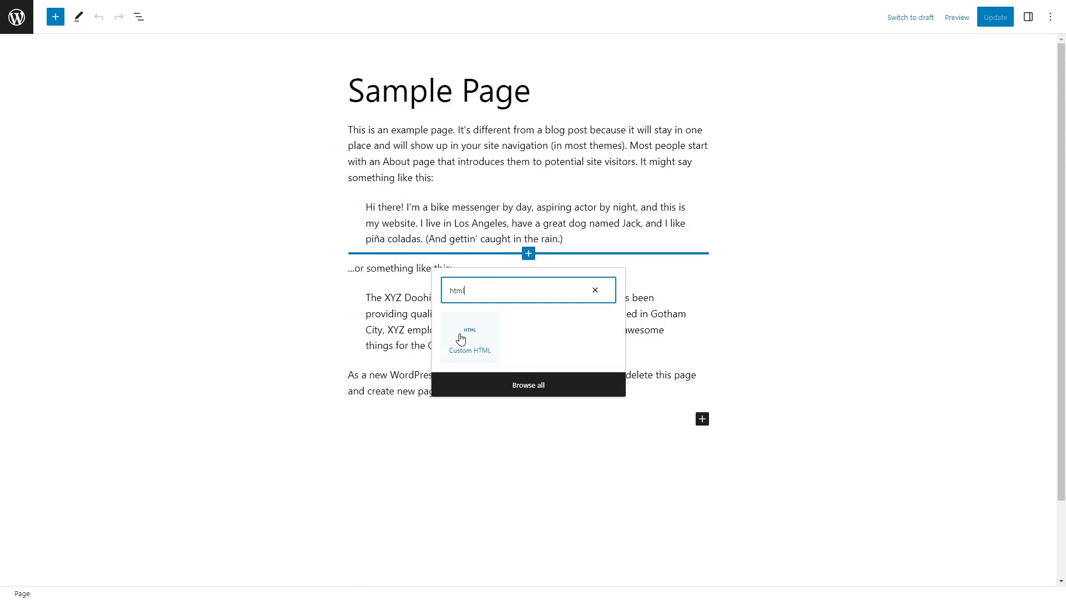
click(470, 338)
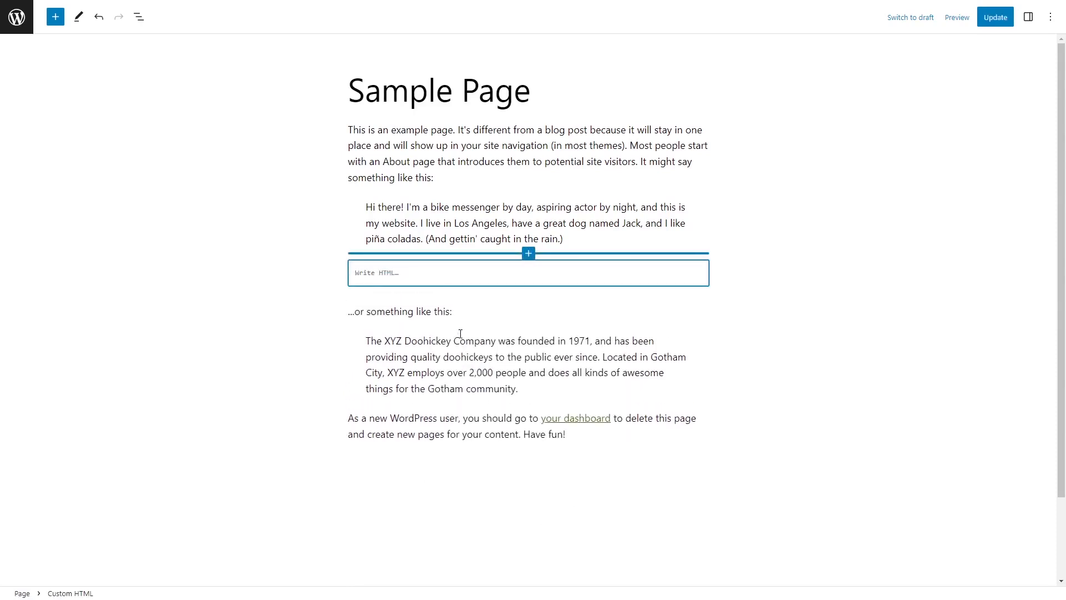
Paste the commonninja.js embed script into the Custom HTML block and preview it.
text(<script src="https://cdn.commonninja.com/sdk/latest/commonninja.js" defer></script> <div class="commonninja_component pid-2c875235-23de-4e85-b16e-1766927b0899"></div>)
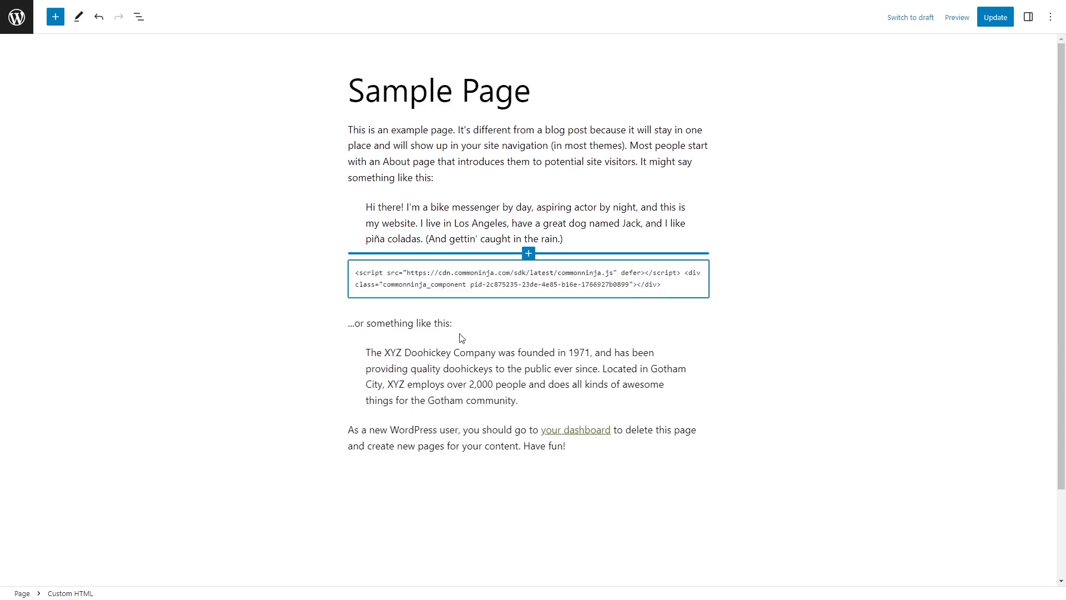
click(527, 279)
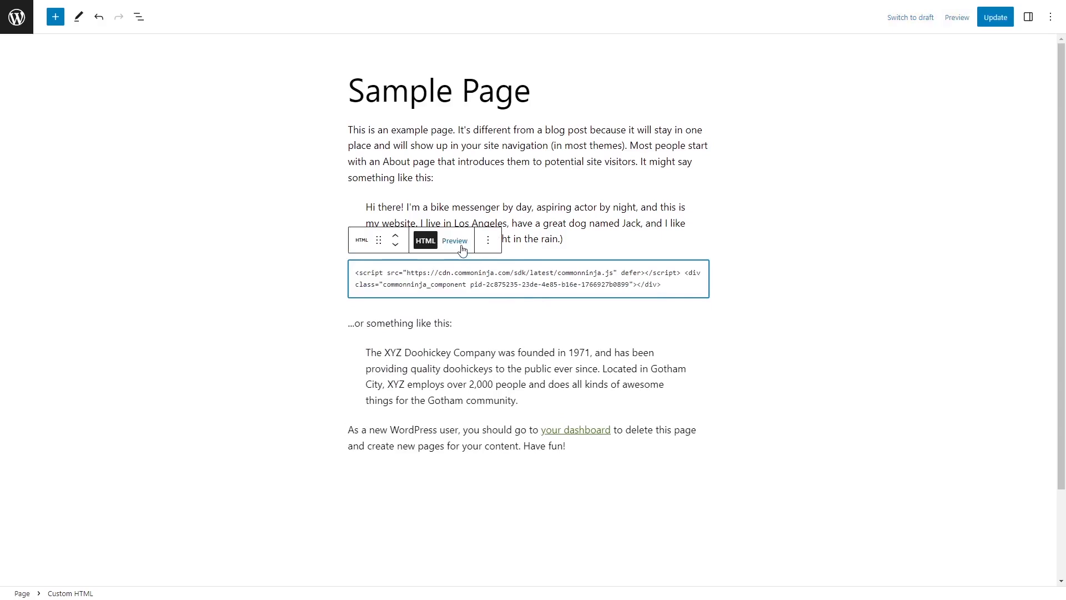
click(455, 240)
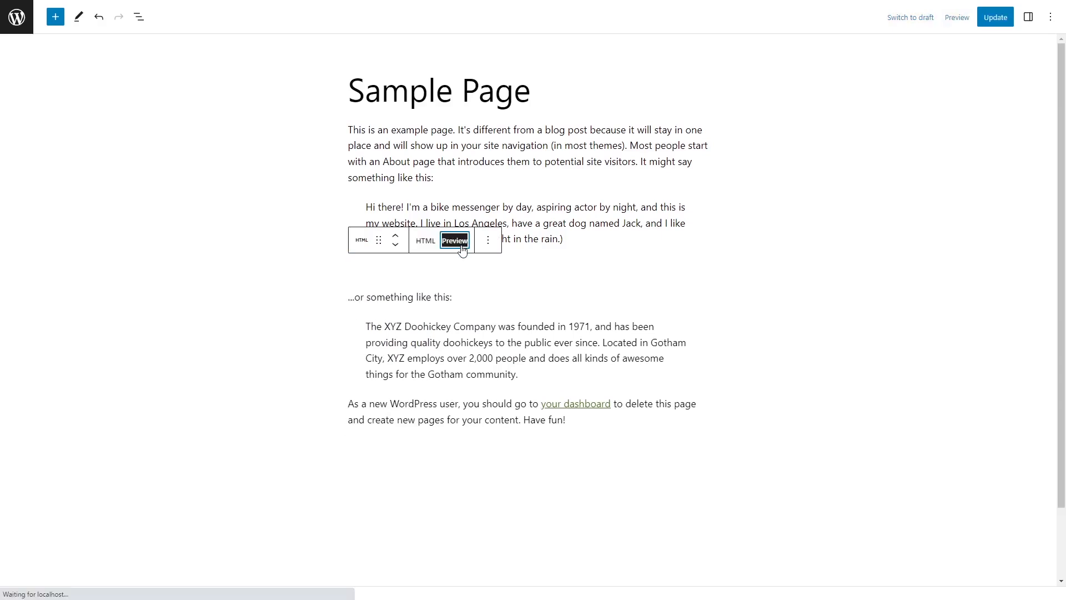
click(455, 239)
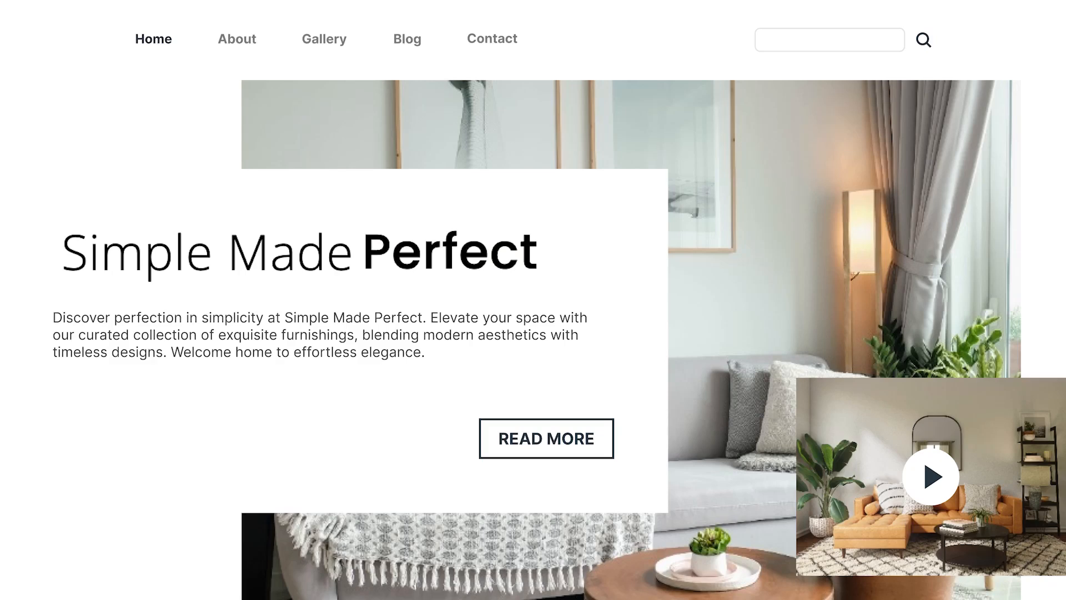